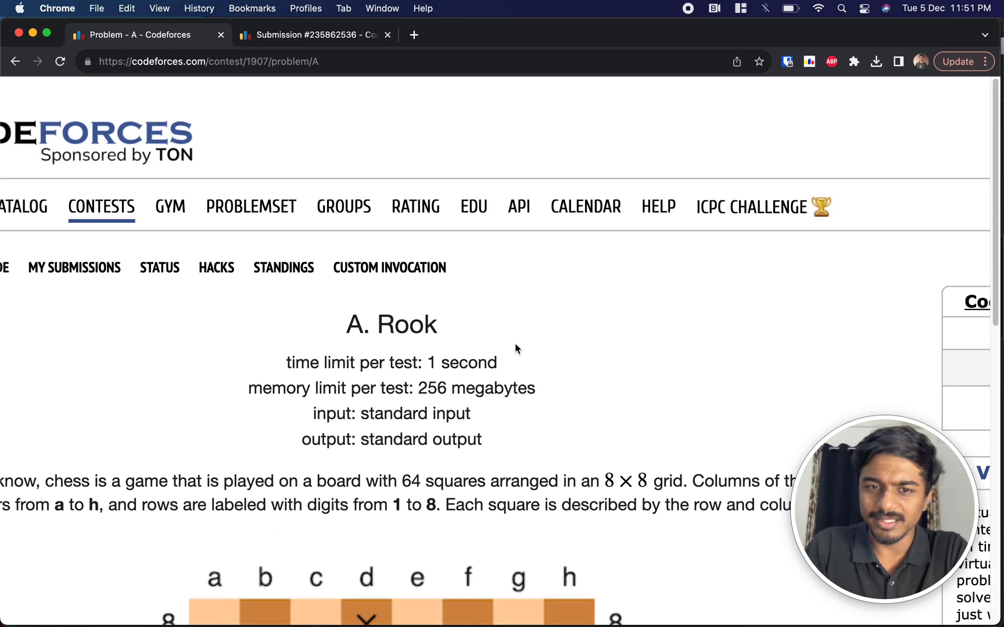
# Handwrite the rook's column moves d1, d2, d3 below d5 and circle the d5 square note.
pyautogui.scroll(-3)
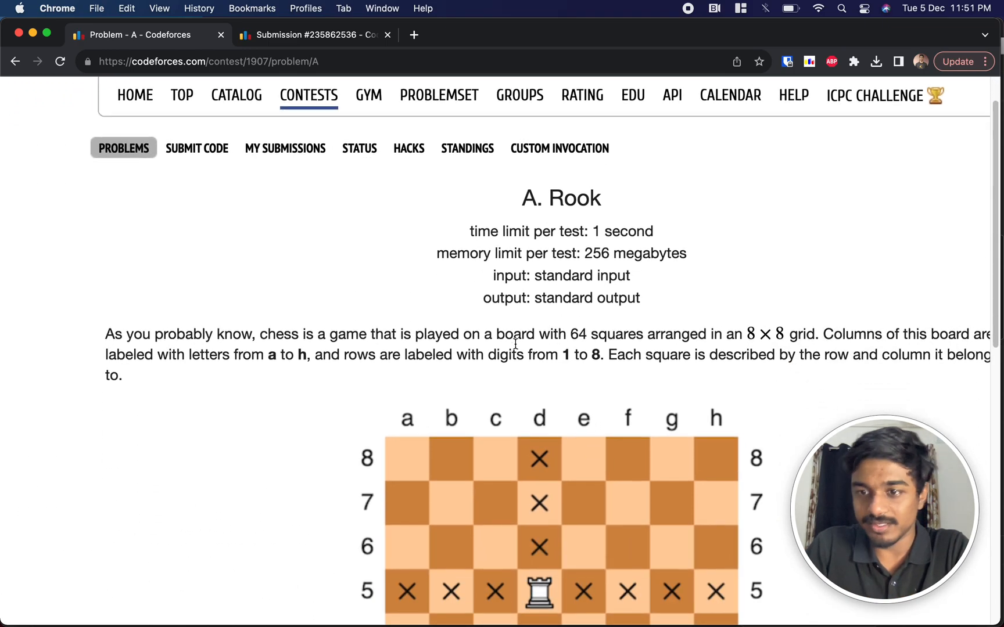
pyautogui.scroll(-3)
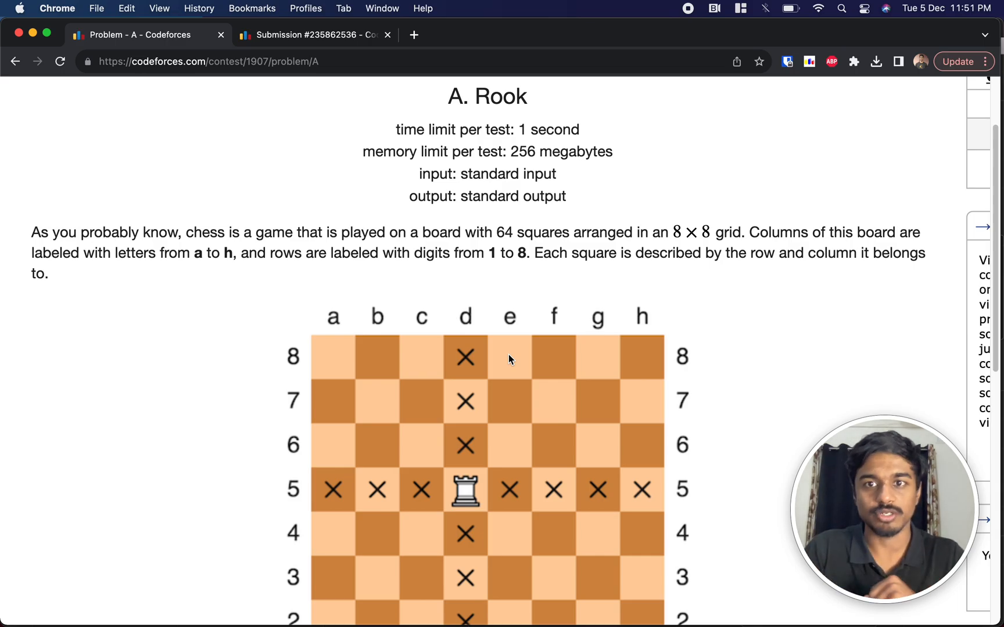
pyautogui.scroll(-3)
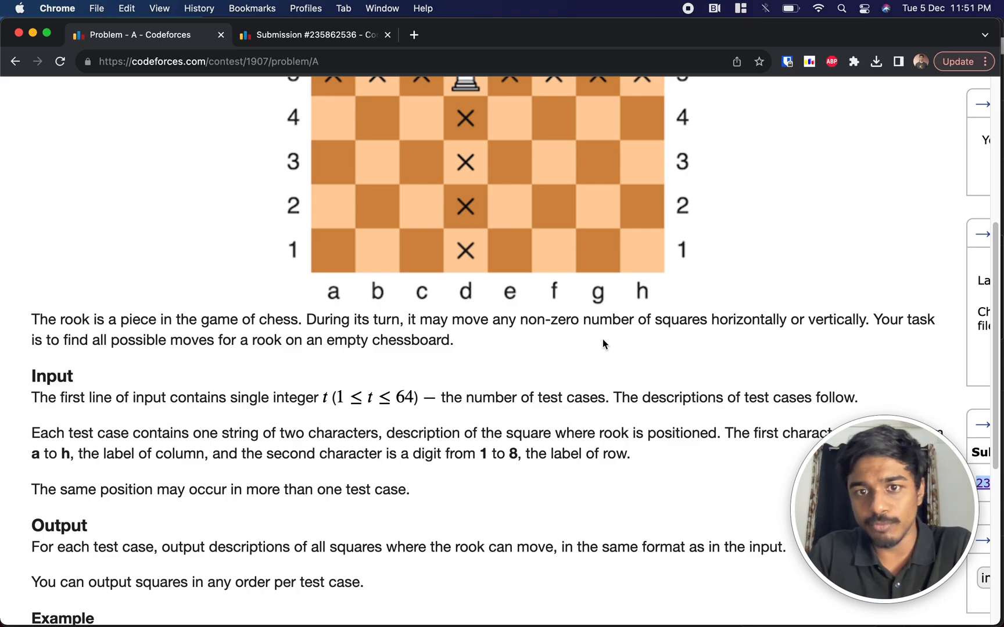
pyautogui.moveTo(826, 344)
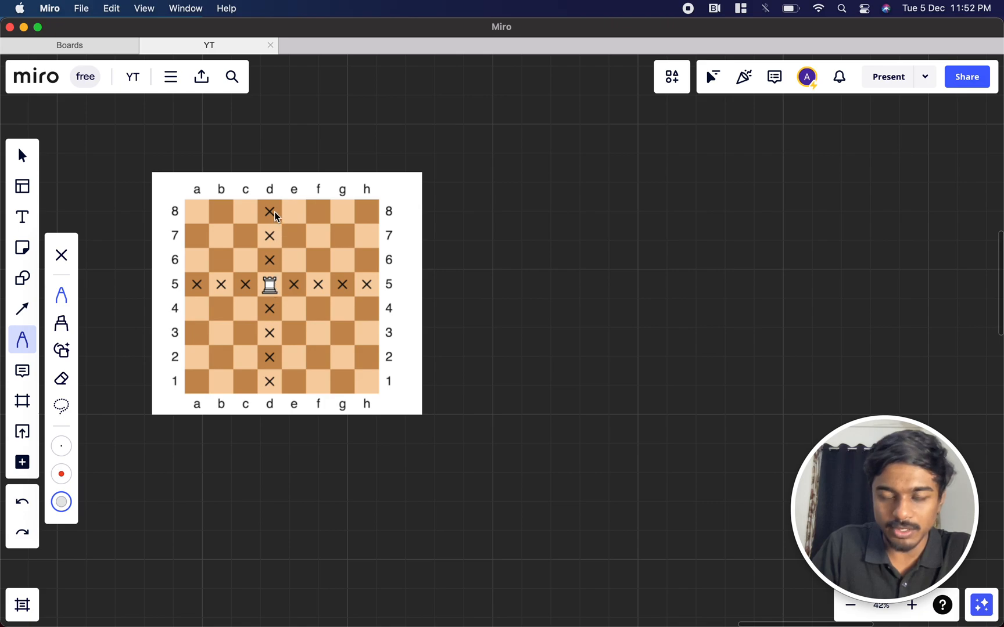
pyautogui.moveTo(377, 290)
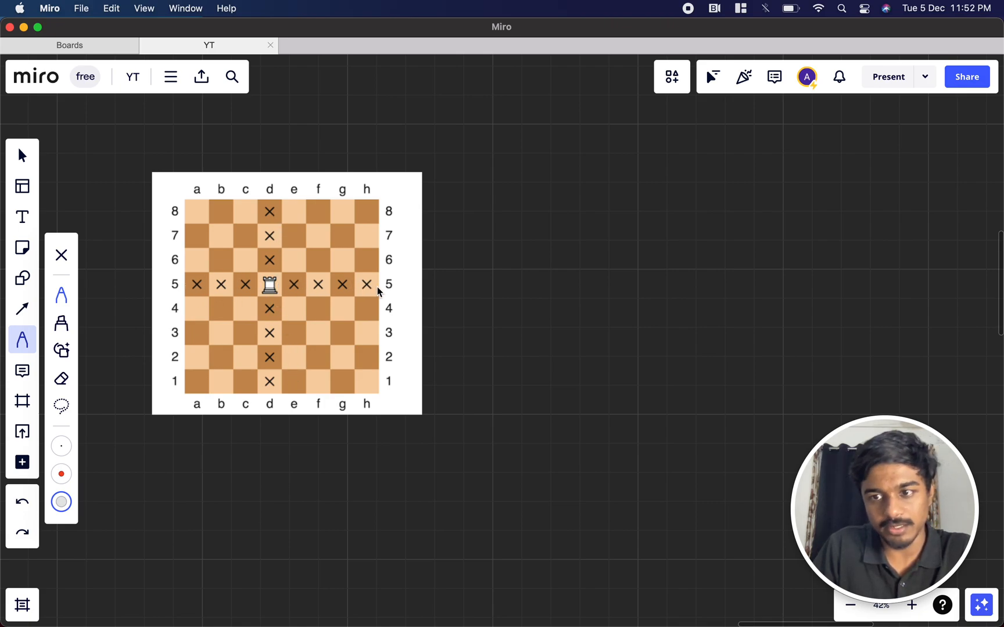
pyautogui.moveTo(94, 299)
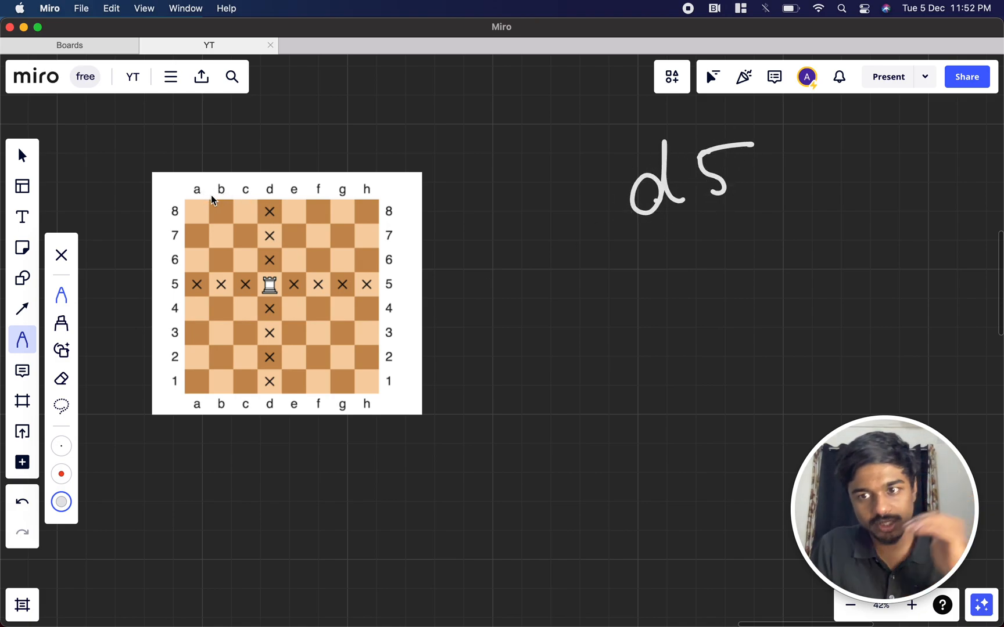
pyautogui.moveTo(349, 195)
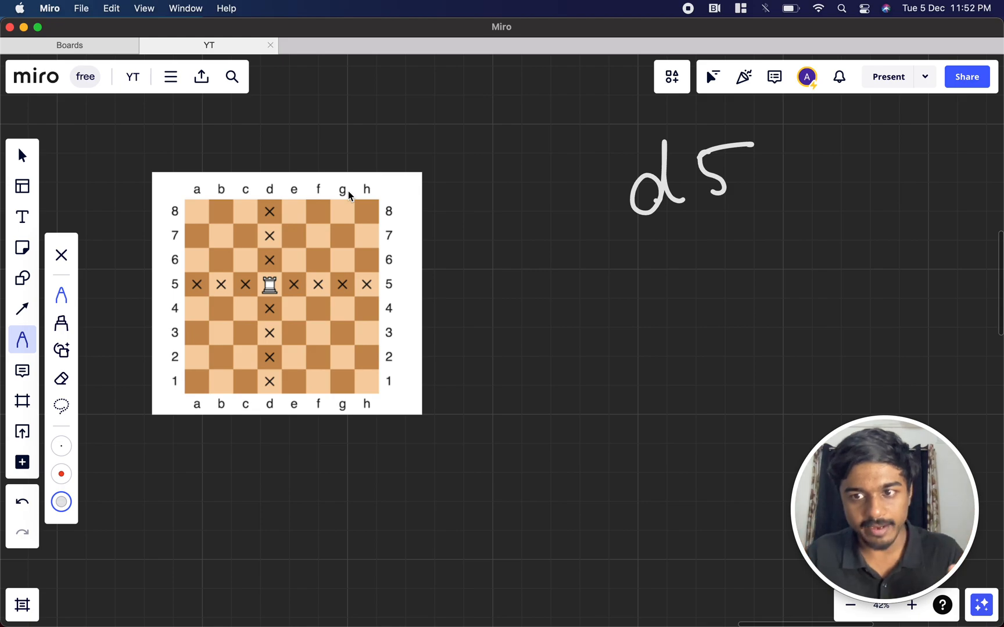
pyautogui.moveTo(399, 224)
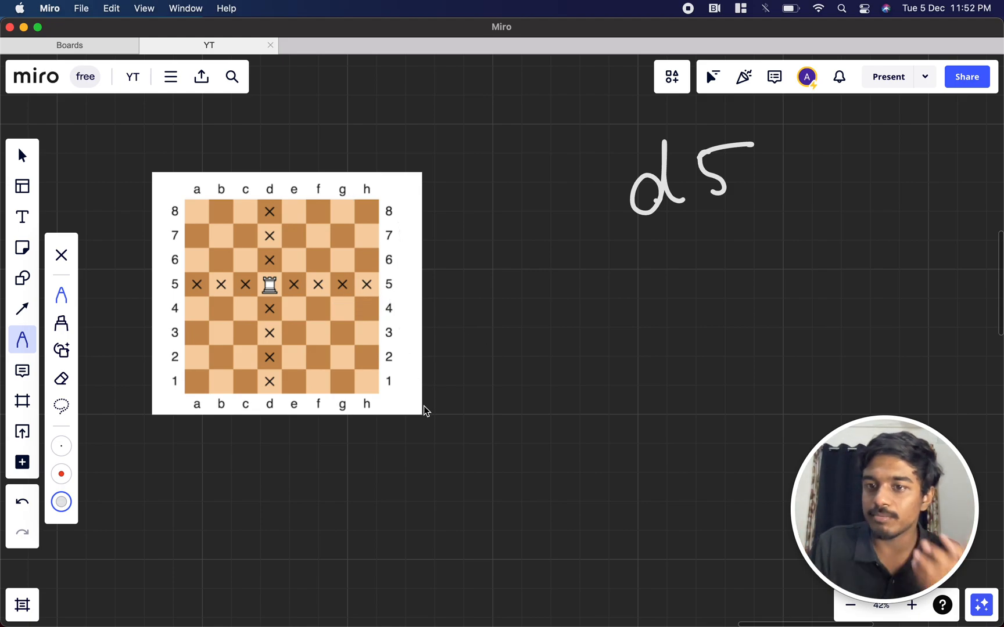
pyautogui.moveTo(318, 266)
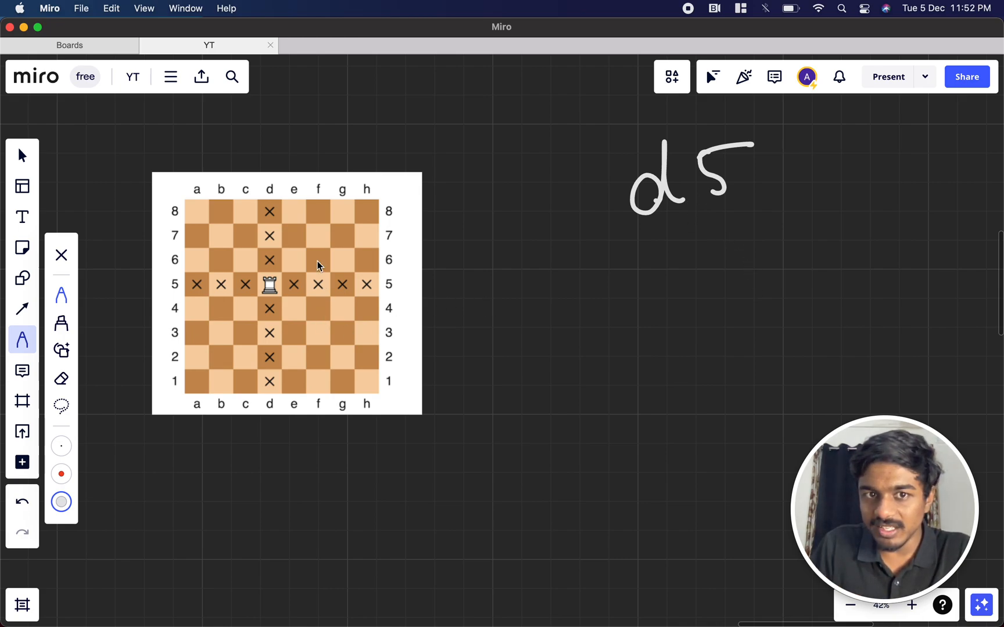
pyautogui.moveTo(323, 216)
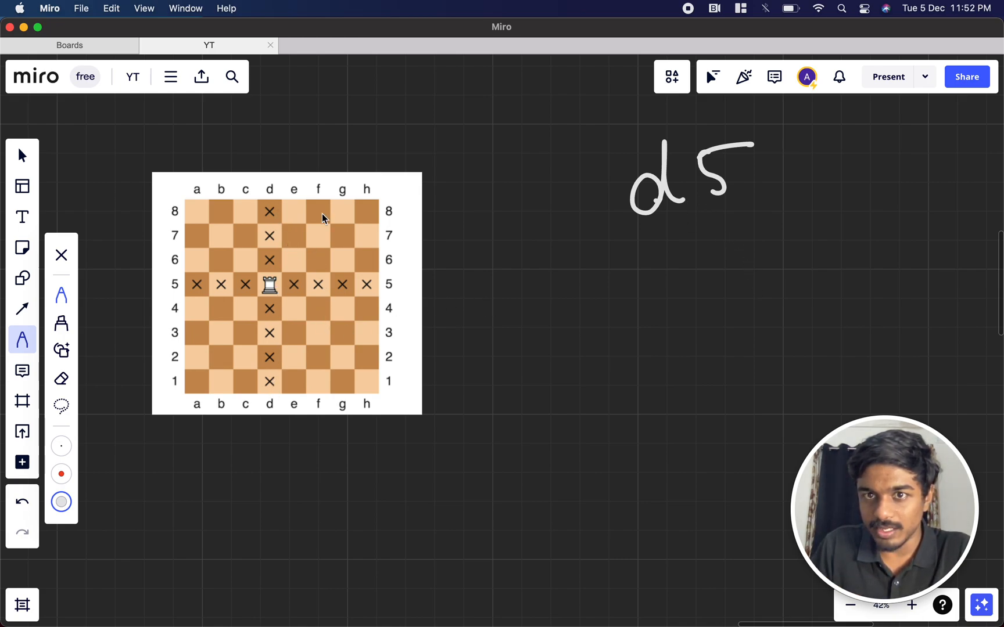
pyautogui.moveTo(644, 246); pyautogui.dragTo(682, 240)
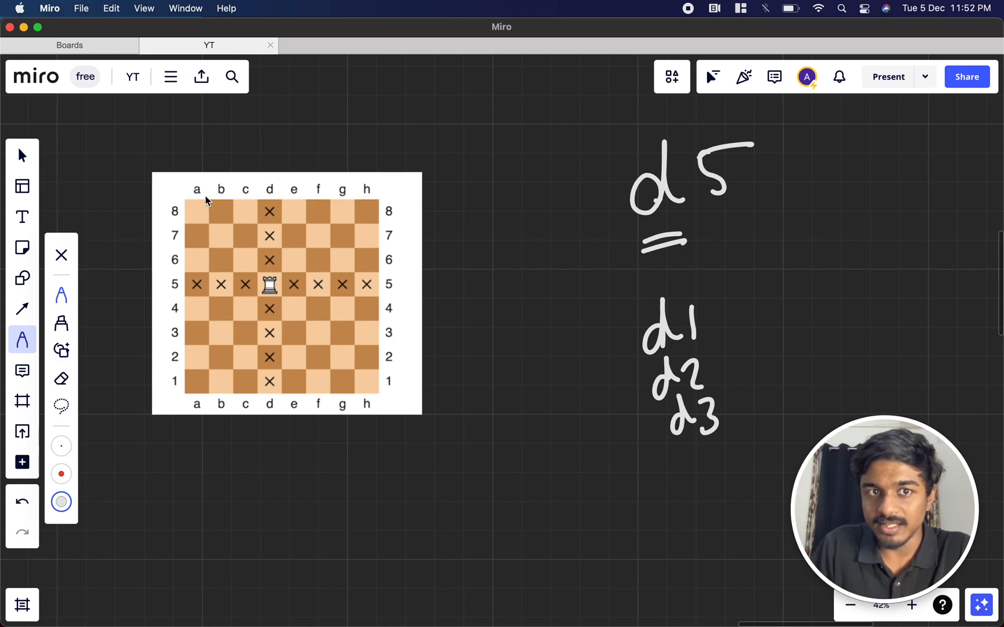
pyautogui.moveTo(693, 189)
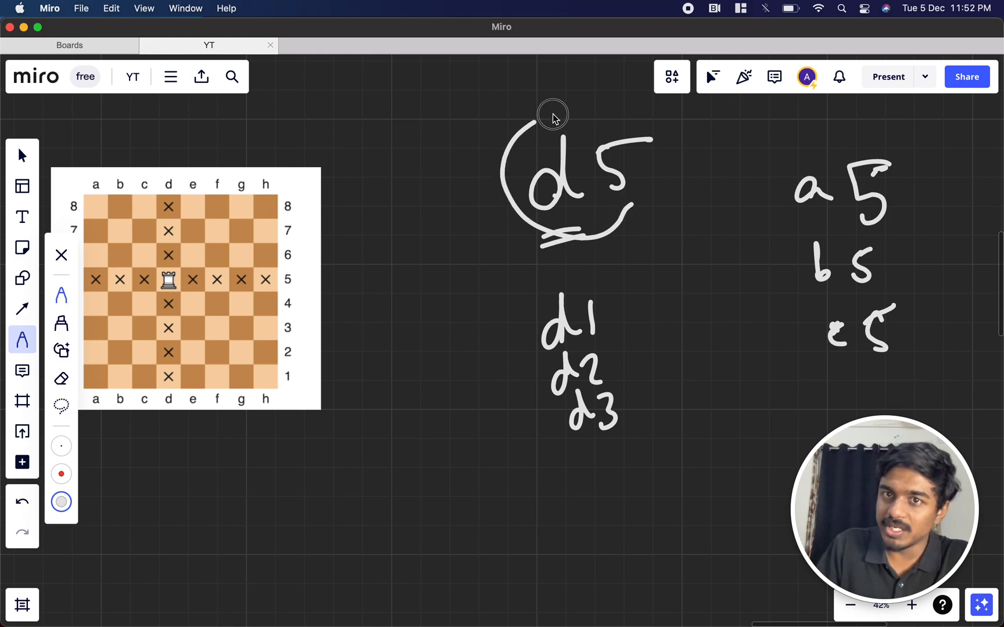
pyautogui.moveTo(552, 114); pyautogui.dragTo(640, 221)
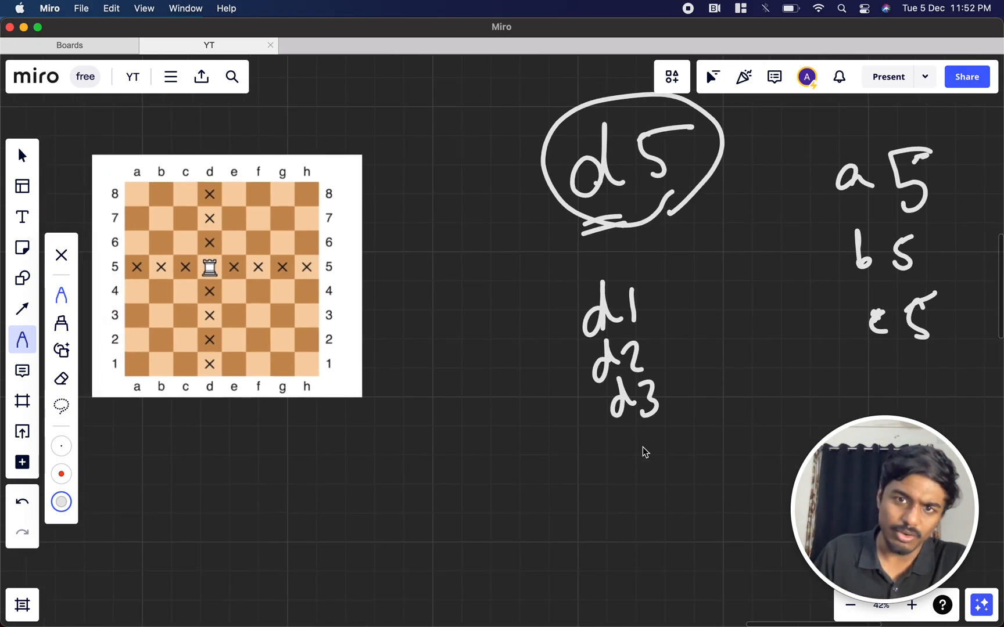
pyautogui.moveTo(612, 340)
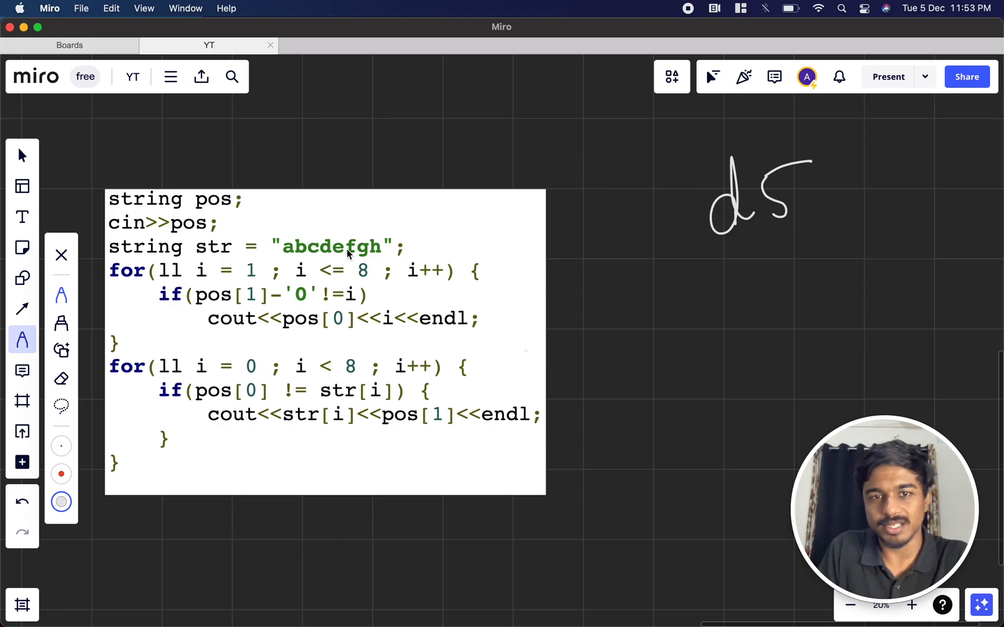
pyautogui.moveTo(281, 283)
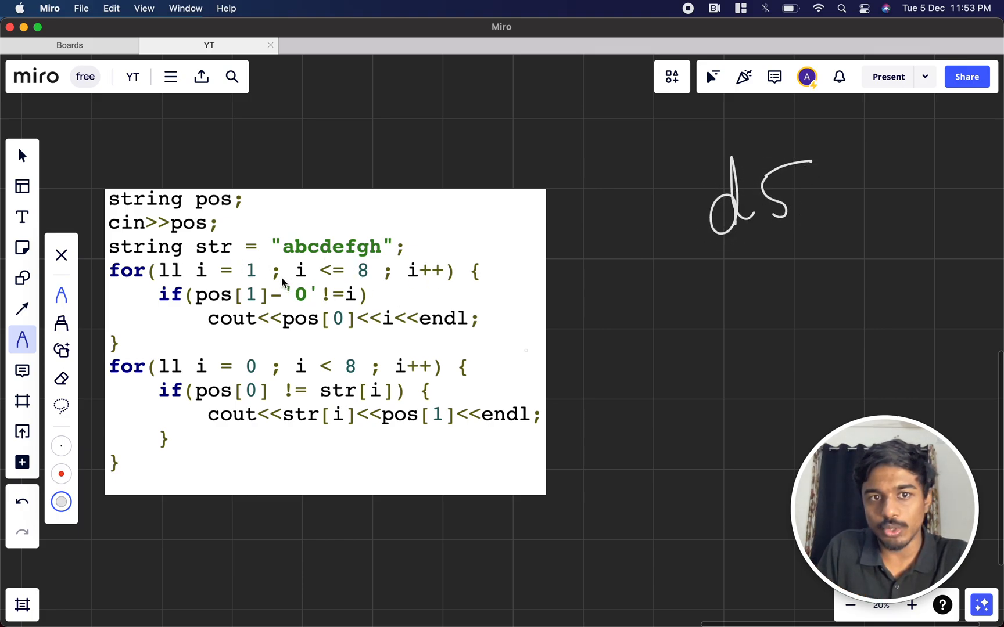
pyautogui.moveTo(793, 233)
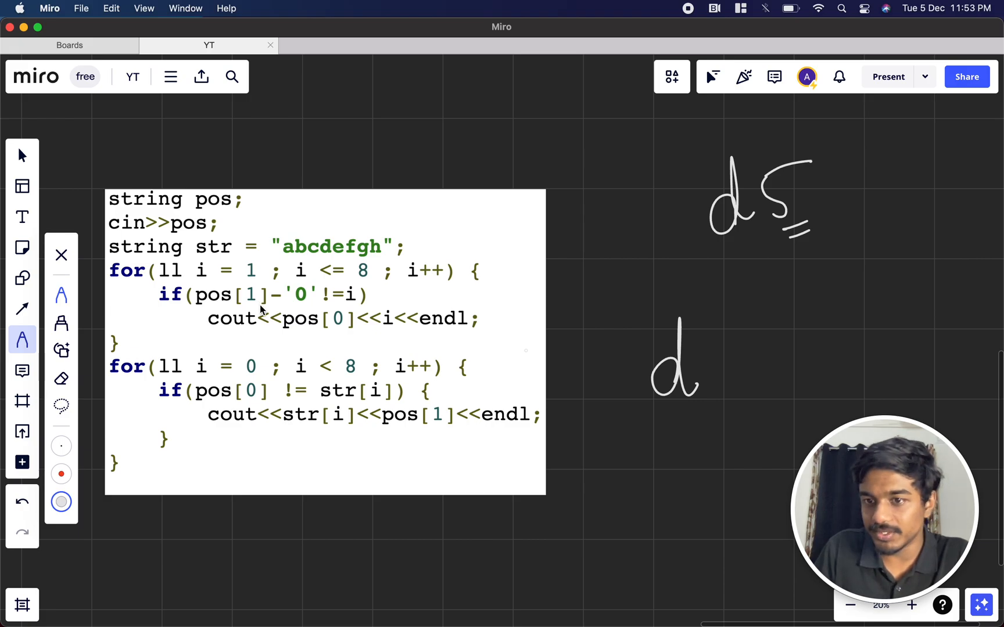
pyautogui.moveTo(594, 145)
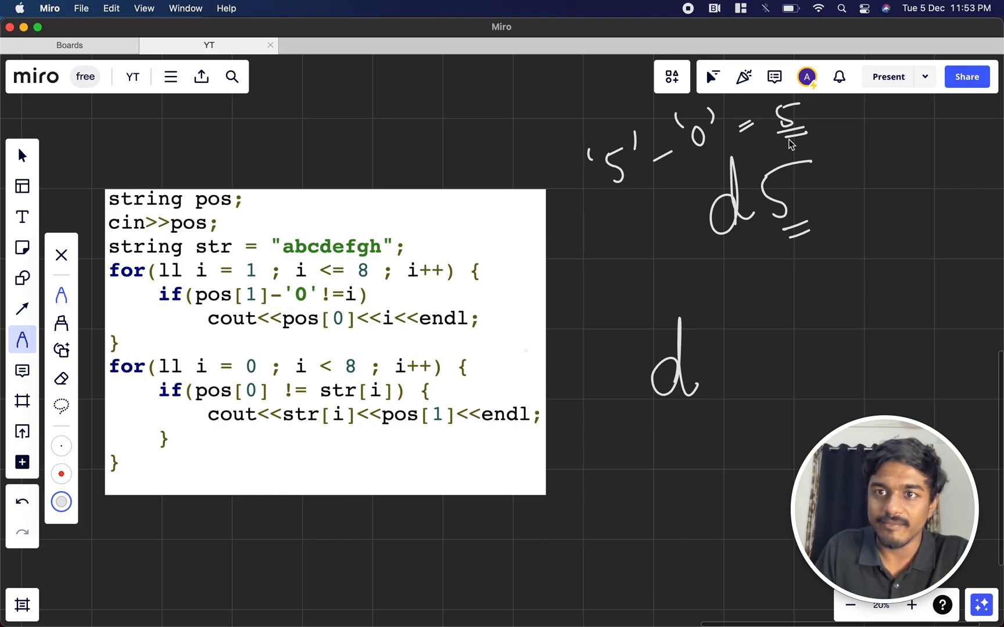
# Handwrite the column-move list d1, d2, d3 below the d5 annotation beside the C++ code.
pyautogui.moveTo(737, 326); pyautogui.dragTo(736, 385)
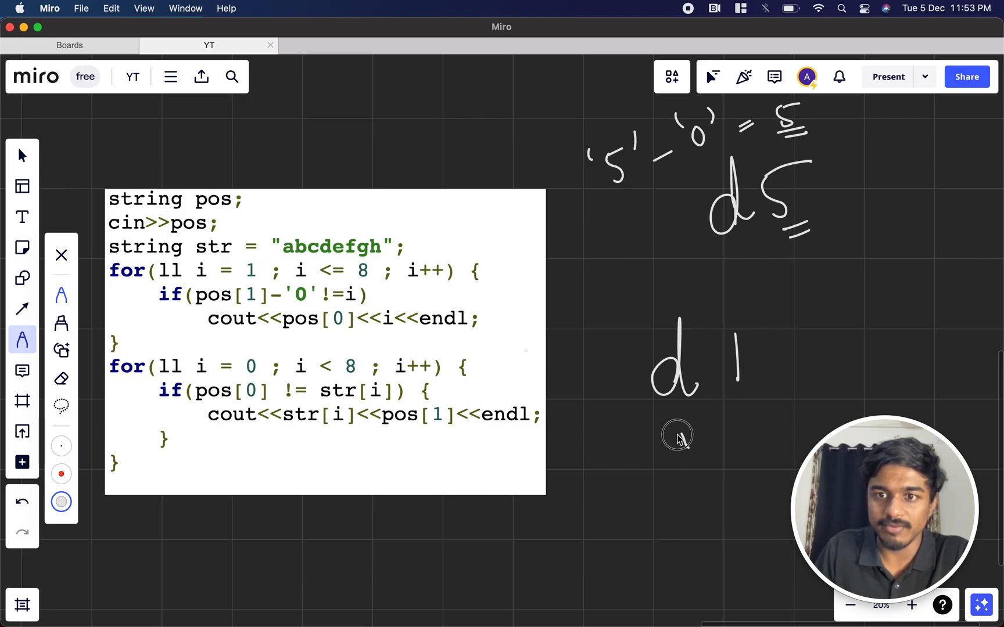
pyautogui.moveTo(665, 436); pyautogui.dragTo(742, 492)
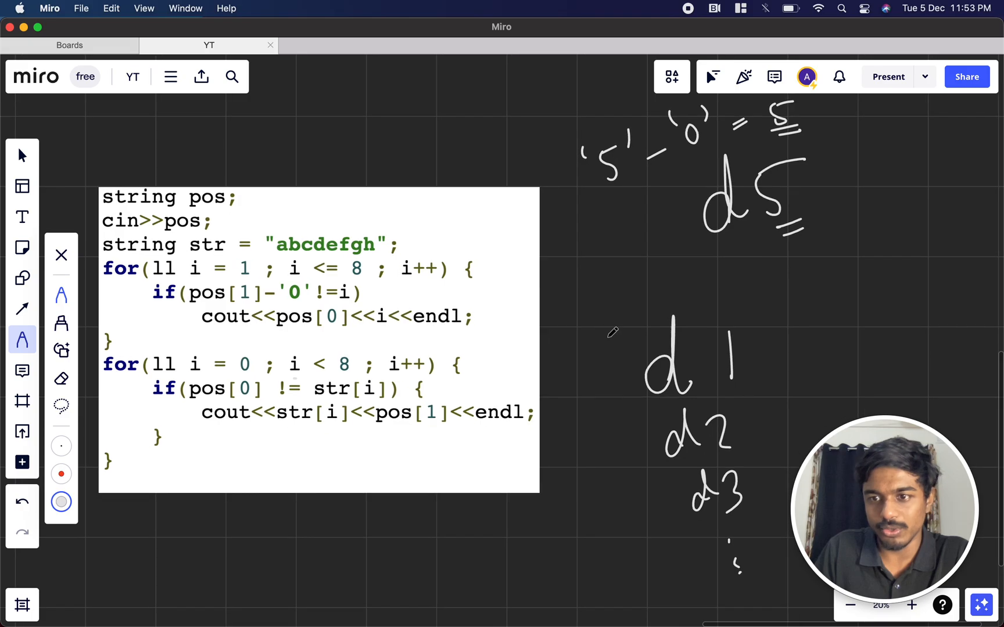
pyautogui.scroll(-3)
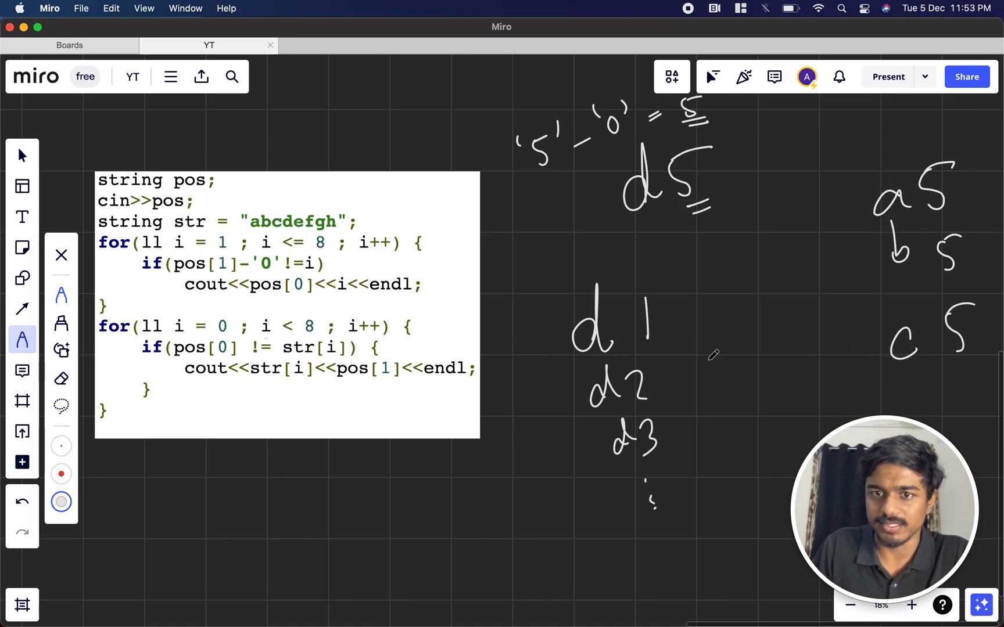
pyautogui.moveTo(941, 292)
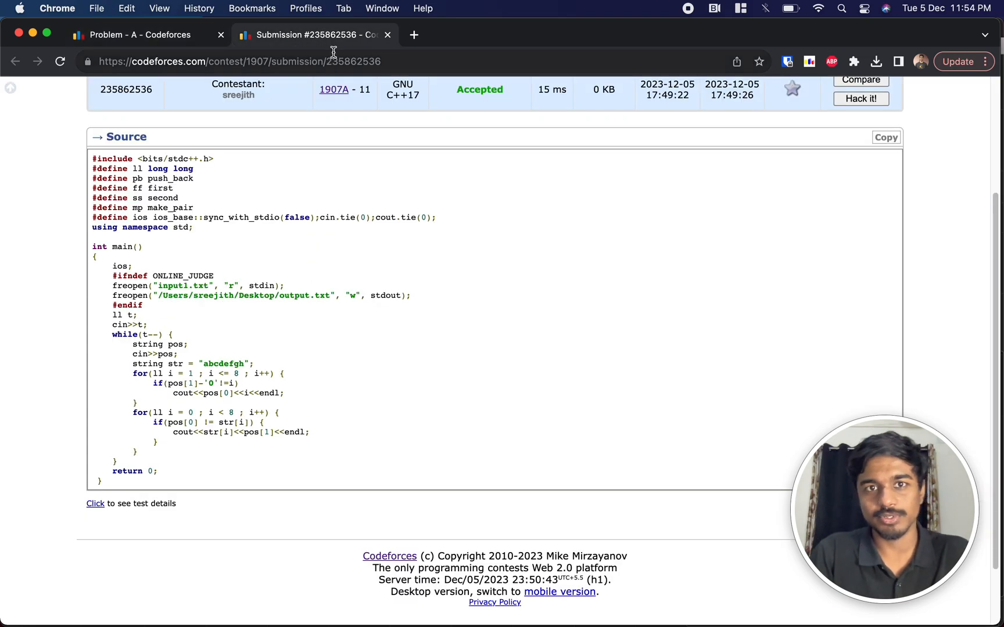
# Bring up accepted submission 235862536 for 1907A and scroll its C++ source to the two loops.
pyautogui.click(241, 61)
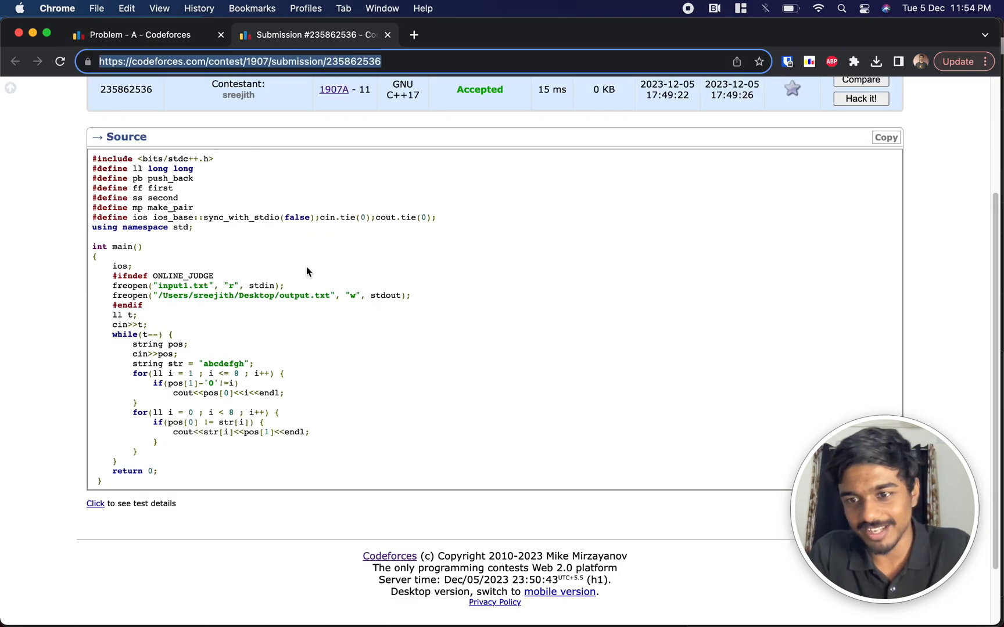
pyautogui.scroll(-3)
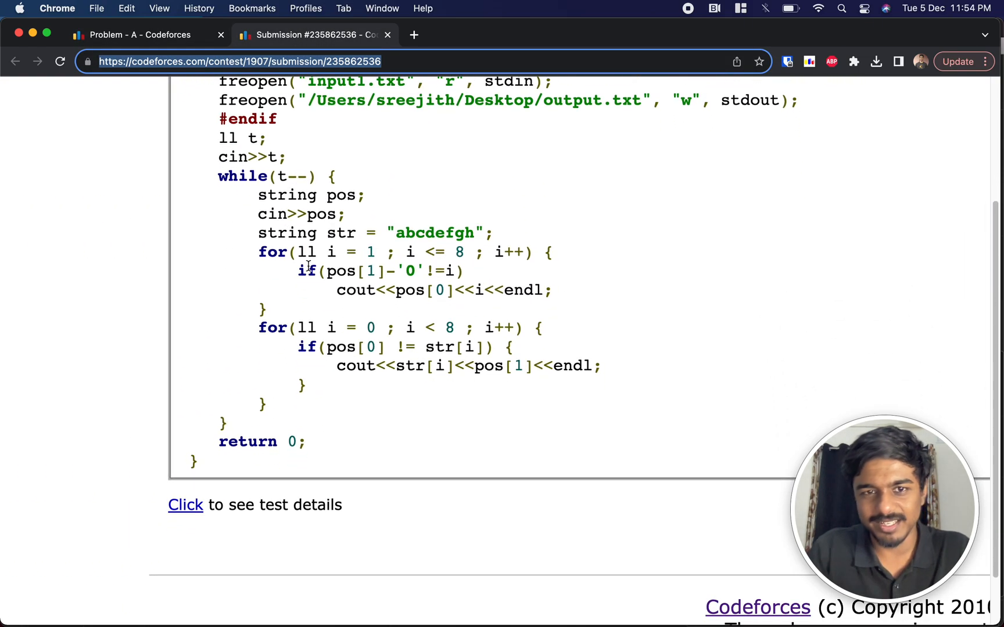